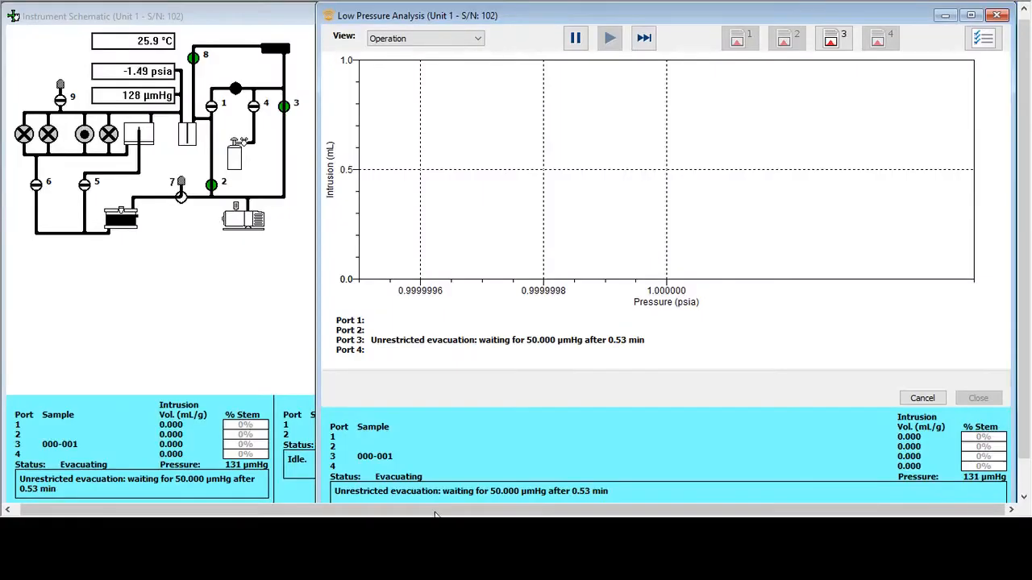
mouse_move(307, 498)
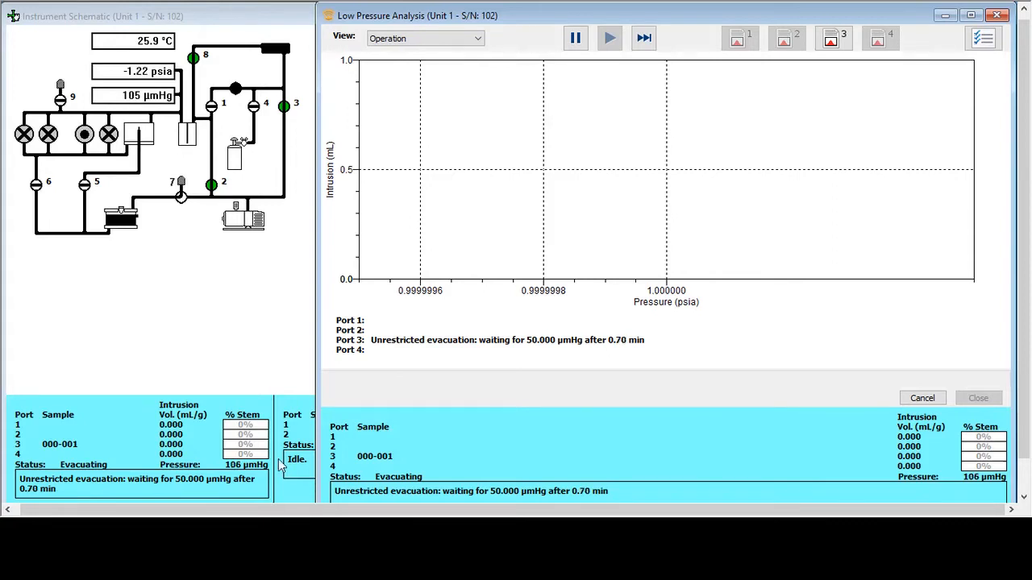
mouse_move(155, 352)
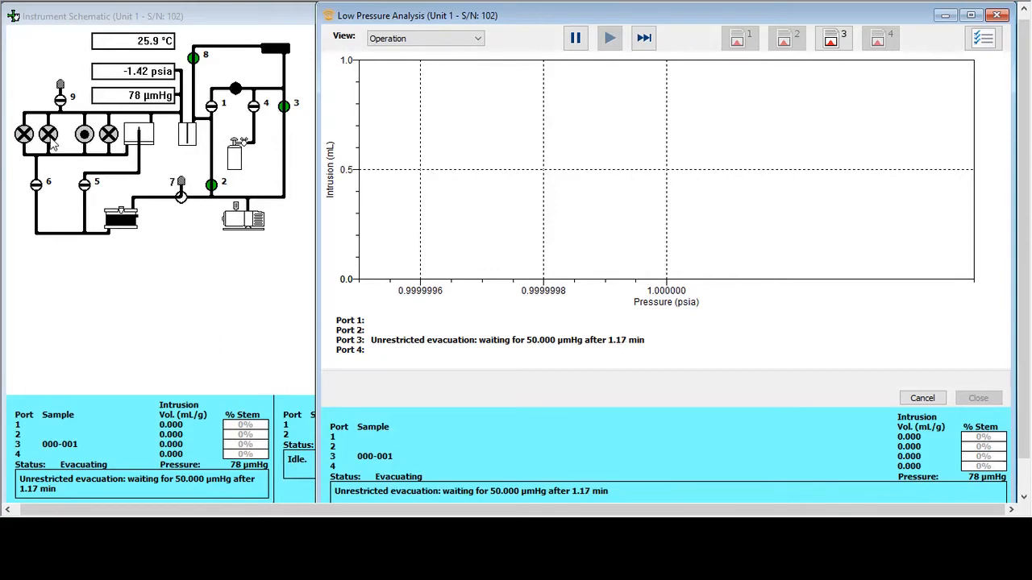
mouse_move(124, 161)
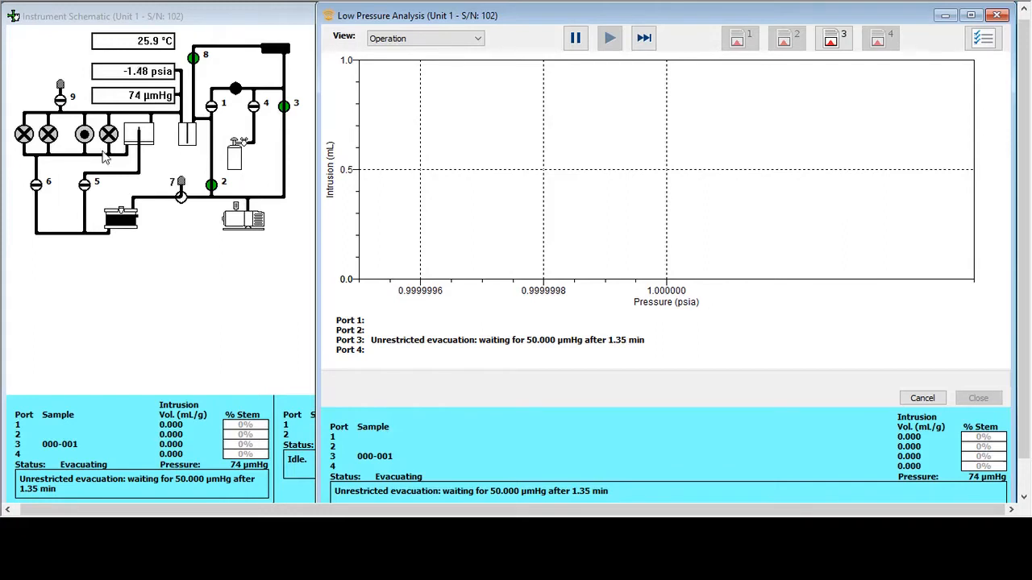
mouse_move(215, 234)
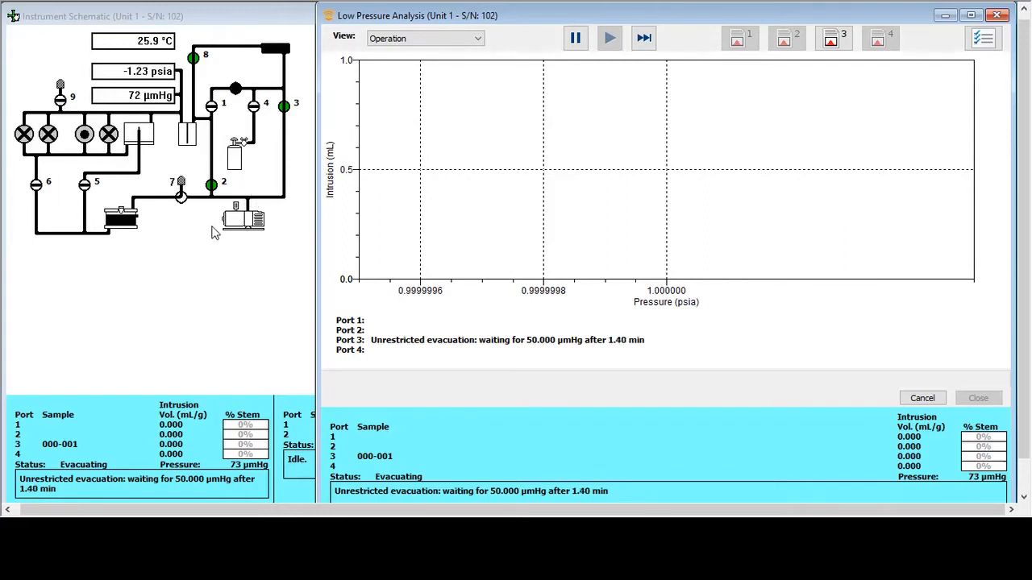
mouse_move(179, 181)
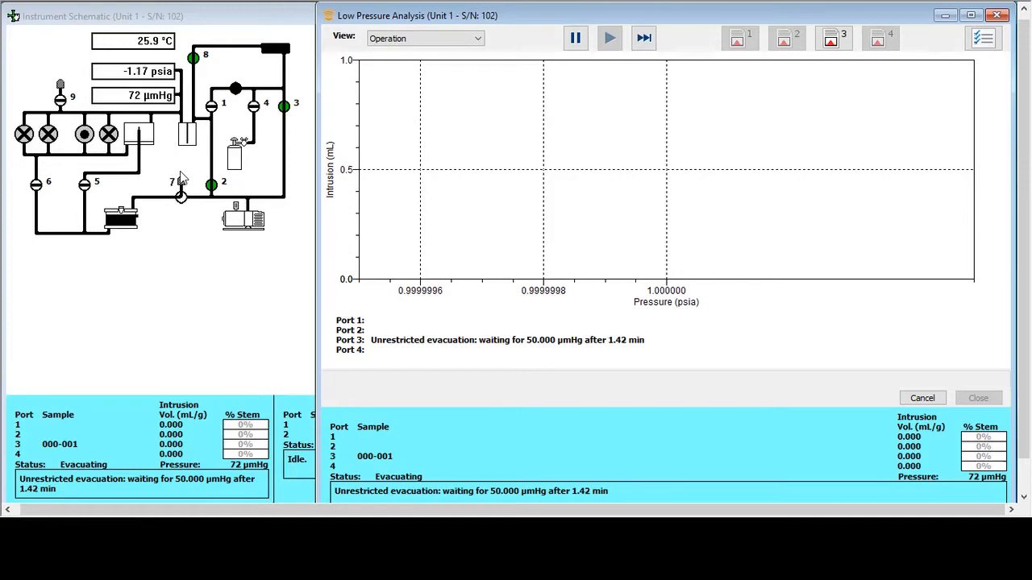
mouse_move(135, 111)
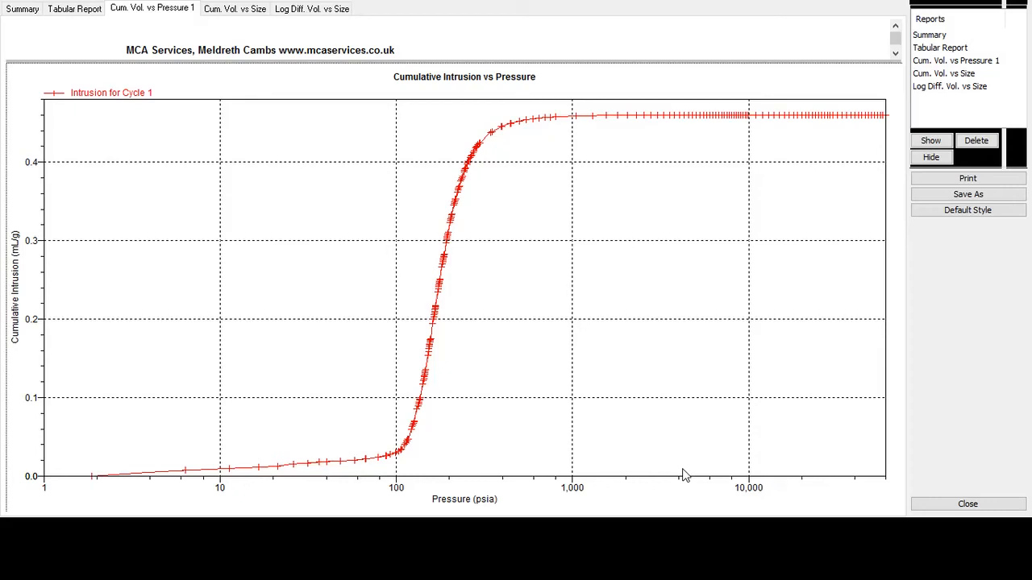
mouse_move(698, 476)
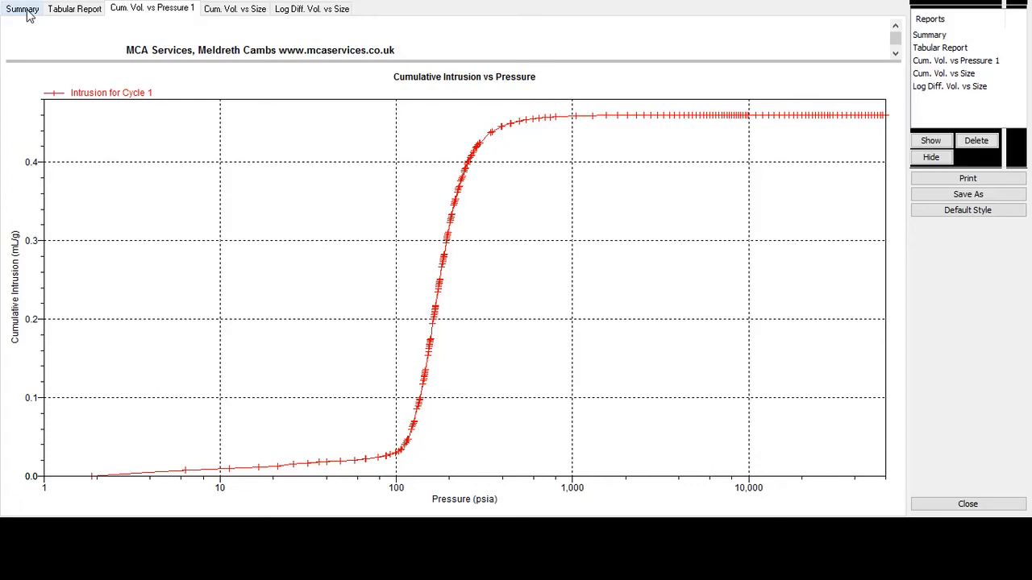
Show the Summary Report with total intrusion volume, median pore diameter 1.25510 µm and bulk density 1.4151 g/mL.
click(22, 9)
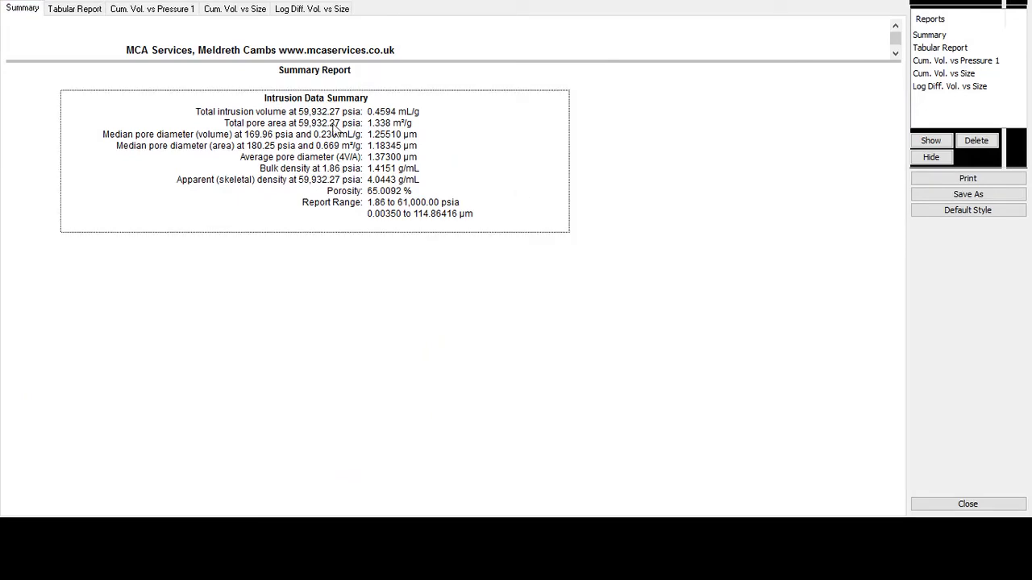
mouse_move(383, 118)
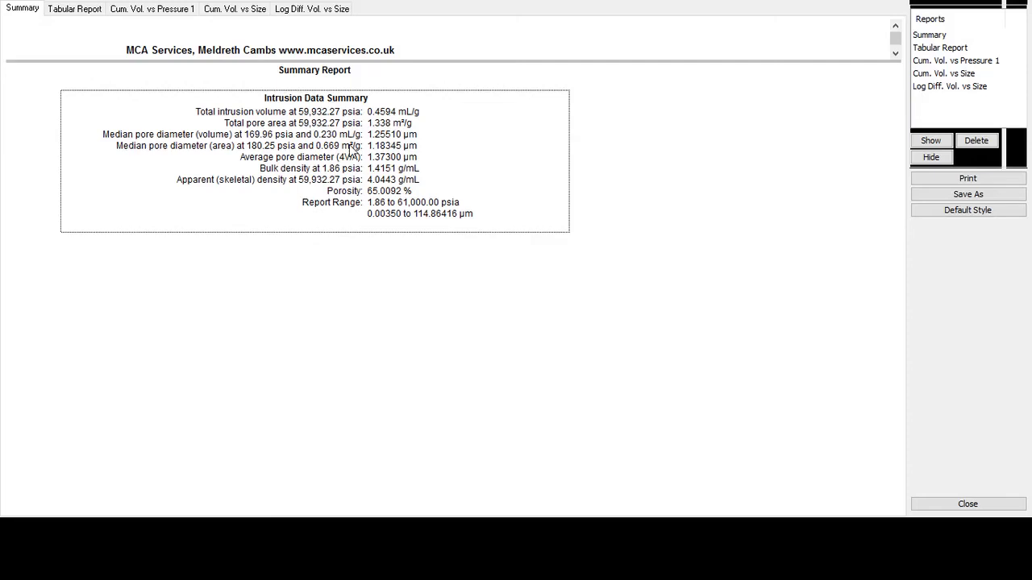
mouse_move(333, 137)
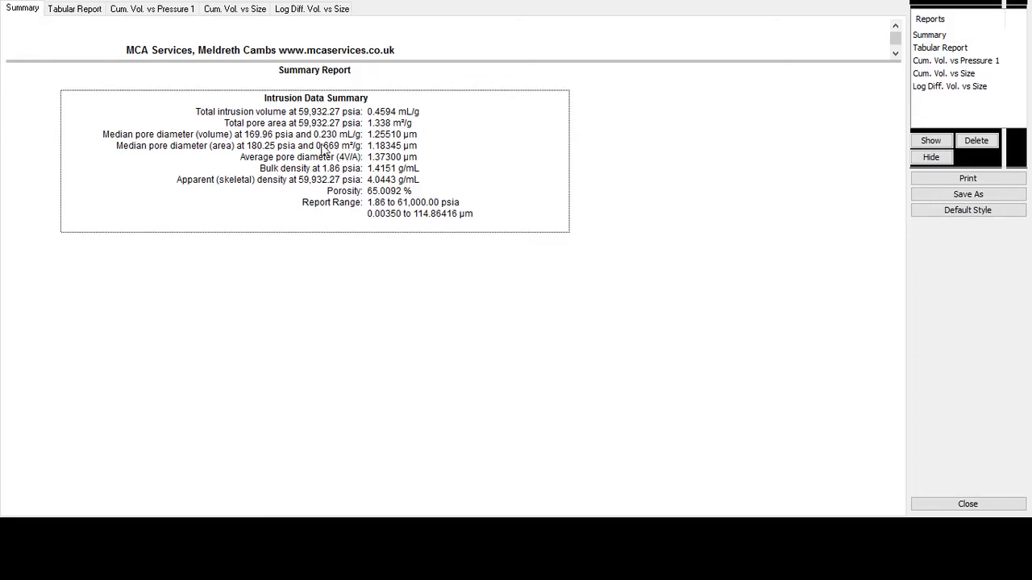
mouse_move(384, 150)
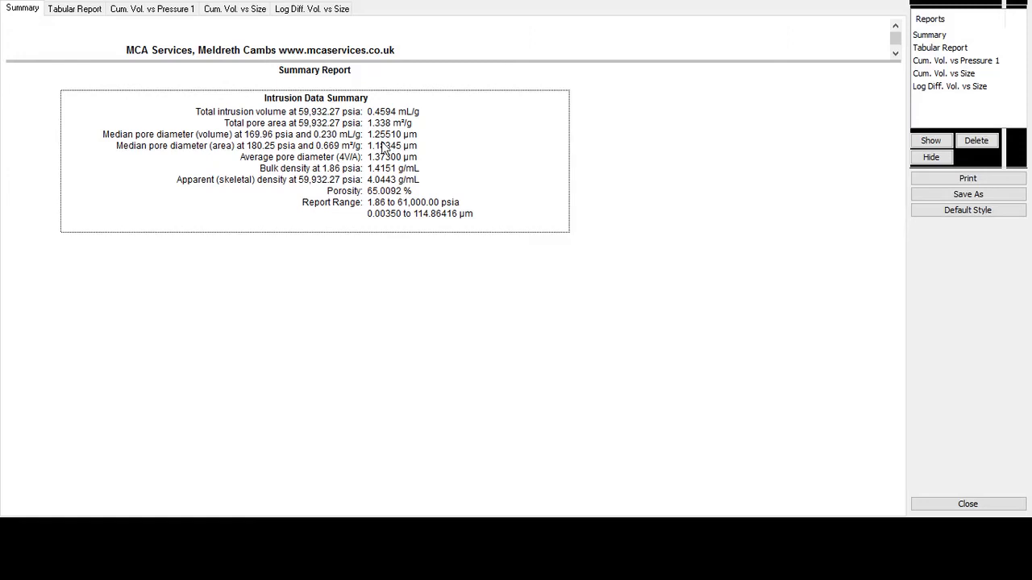
mouse_move(327, 178)
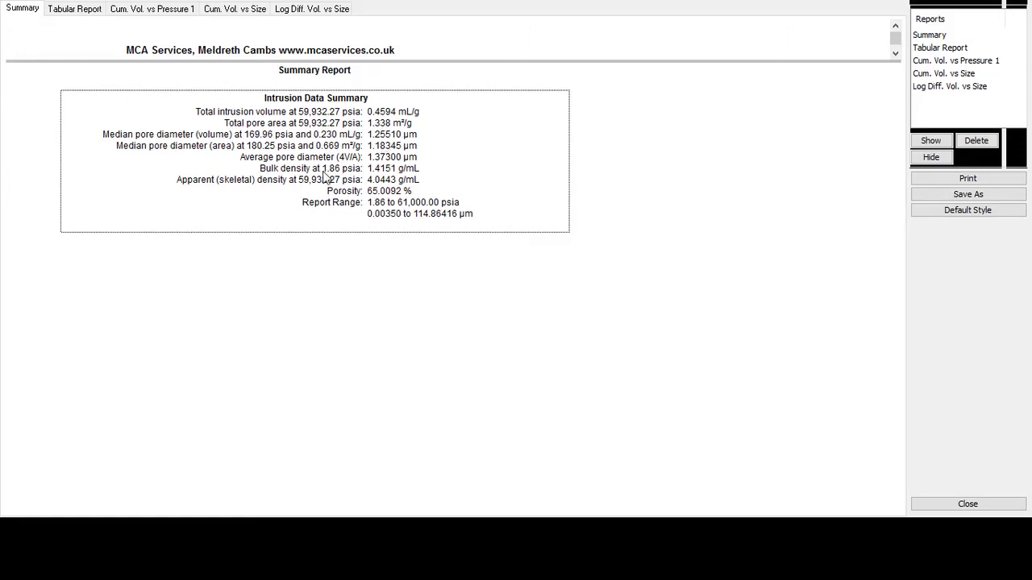
mouse_move(295, 179)
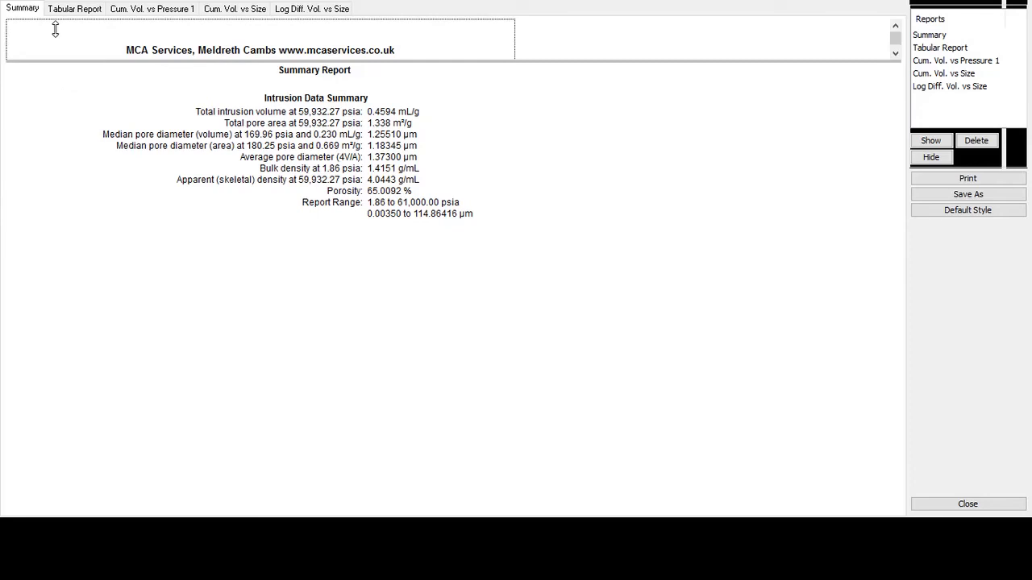
Show the Tabular Report and scroll to the high-pressure rows near 38,000 psia.
click(74, 8)
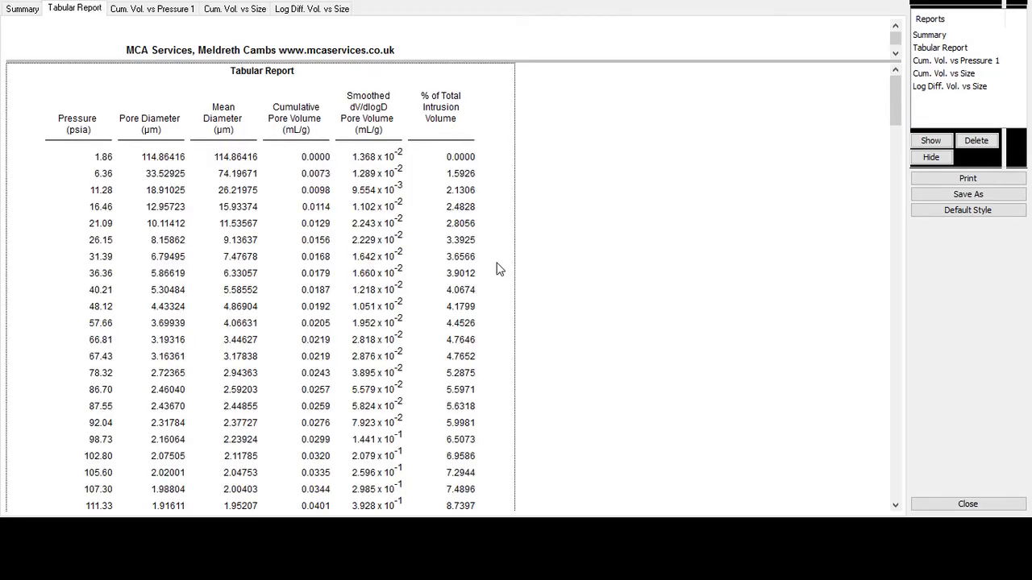
scroll(down, 3)
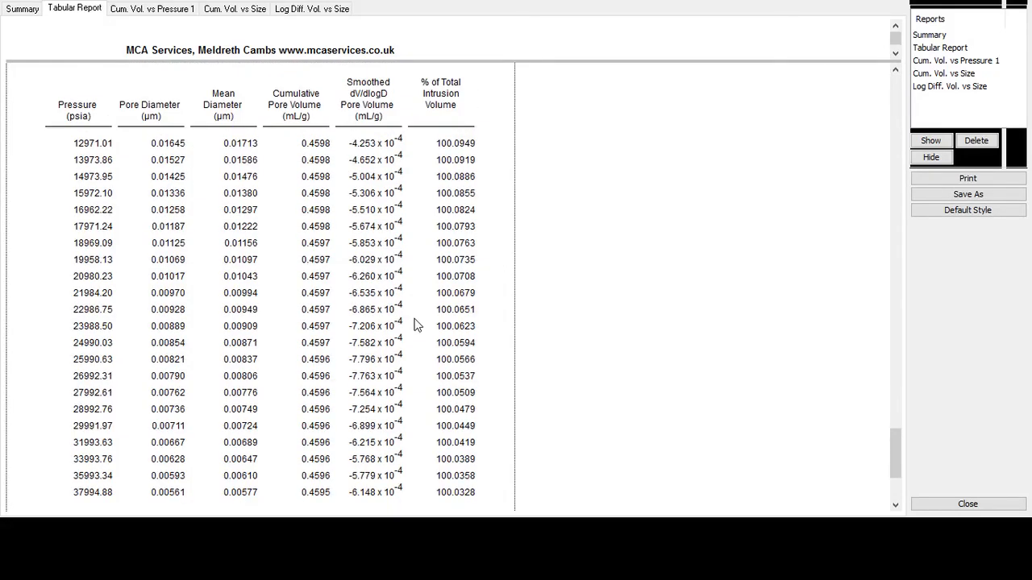
Show the Cycle 1 cumulative intrusion vs pressure graph, rising near 150 psia to 0.46 mL/g.
click(151, 9)
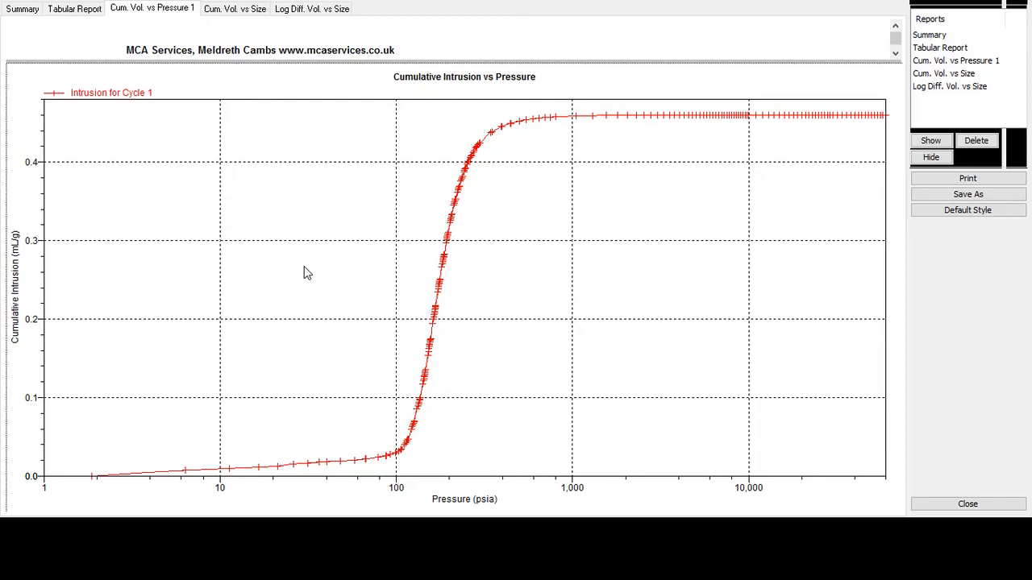
mouse_move(20, 343)
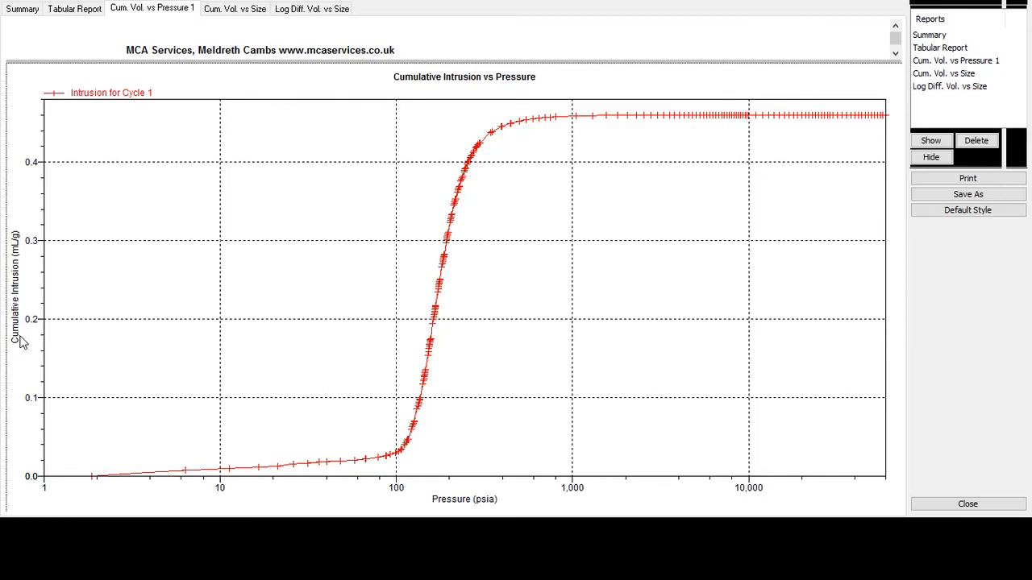
mouse_move(236, 147)
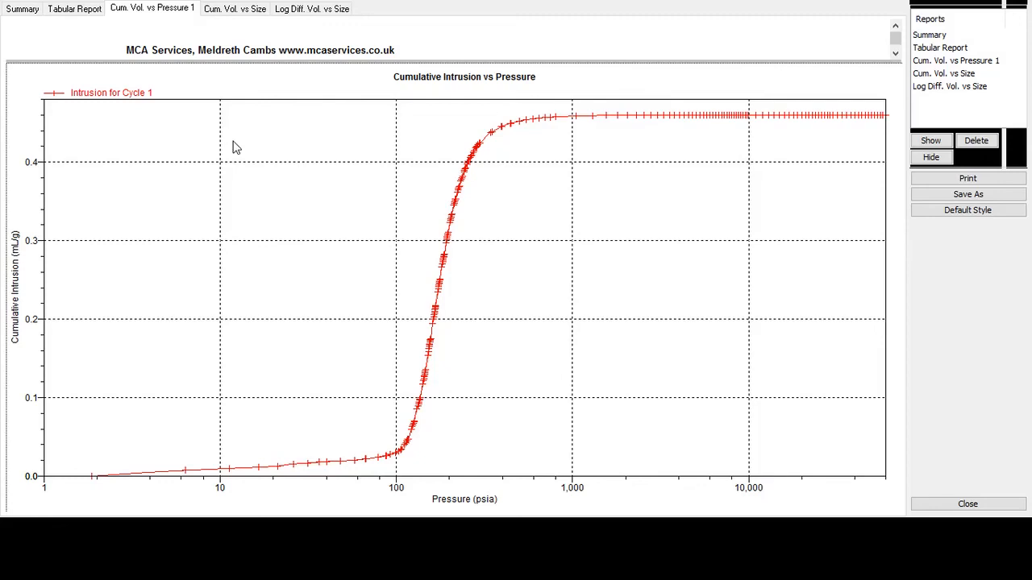
Show the Cycle 1 cumulative intrusion vs pore size graph, rising sharply around 1 µm.
click(233, 9)
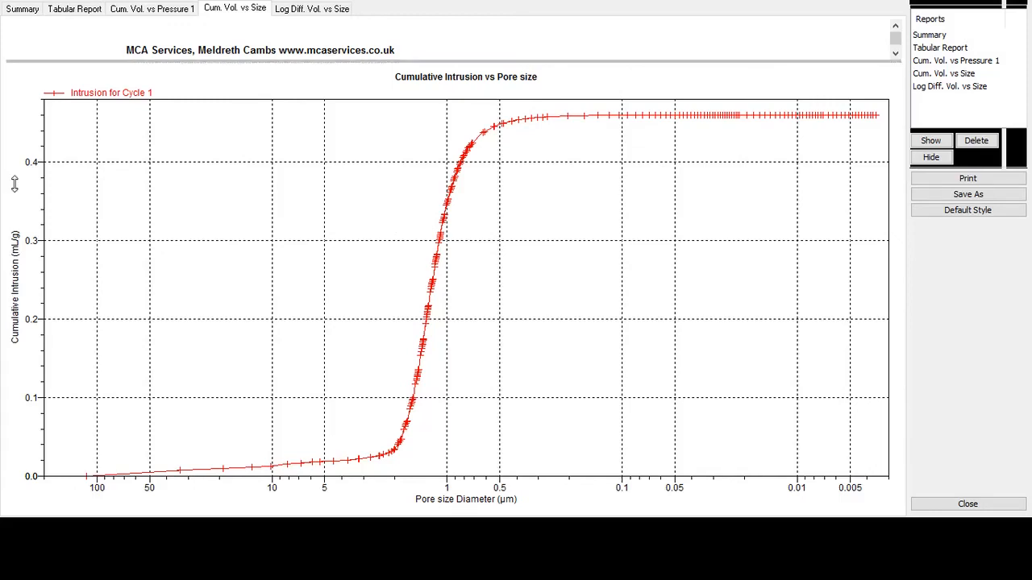
mouse_move(355, 468)
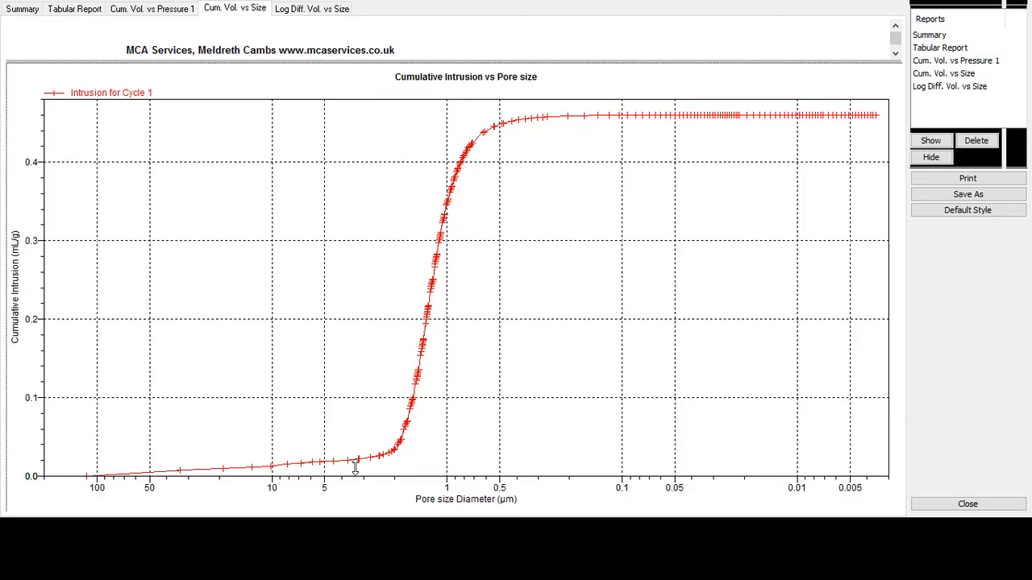
mouse_move(427, 332)
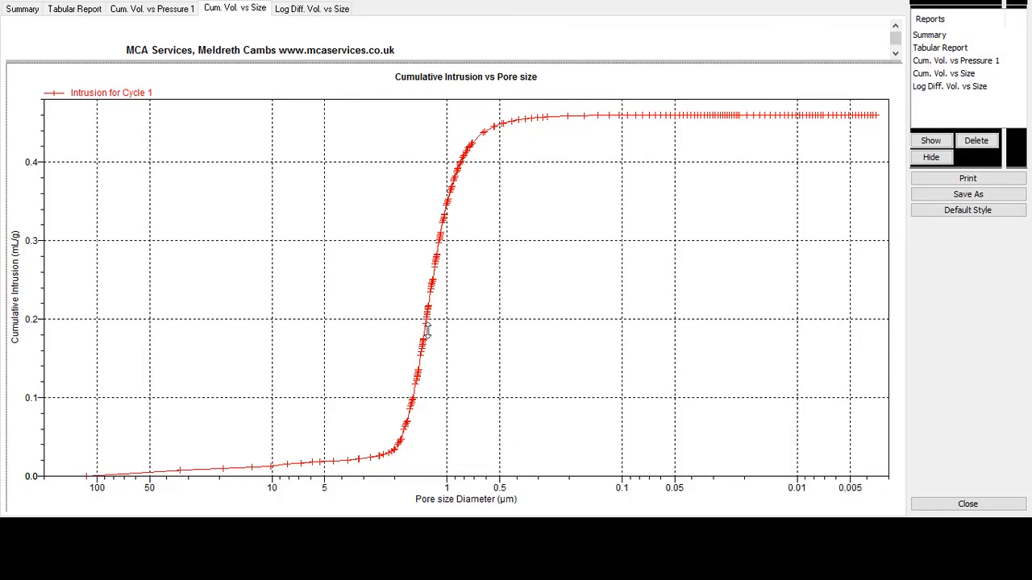
Show the Log Diff. Vol. vs Size graph, peaking near 1.37 mL/g around 1 µm.
click(311, 8)
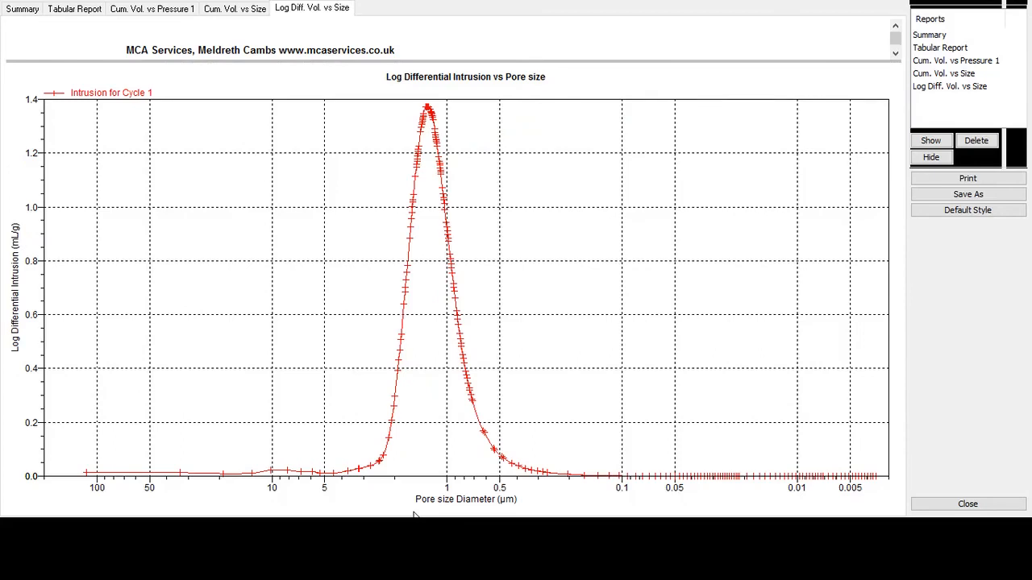
mouse_move(541, 506)
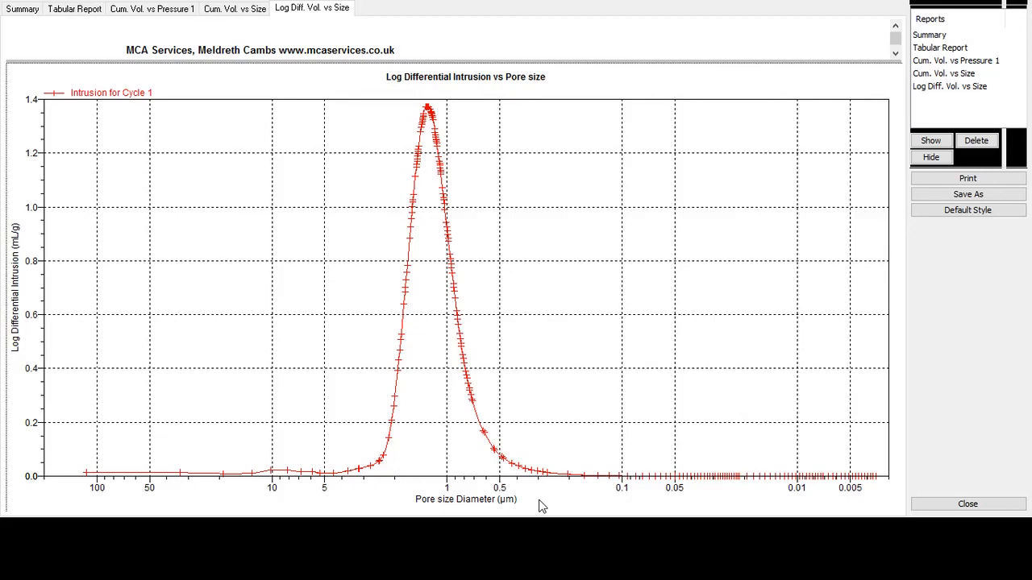
mouse_move(575, 459)
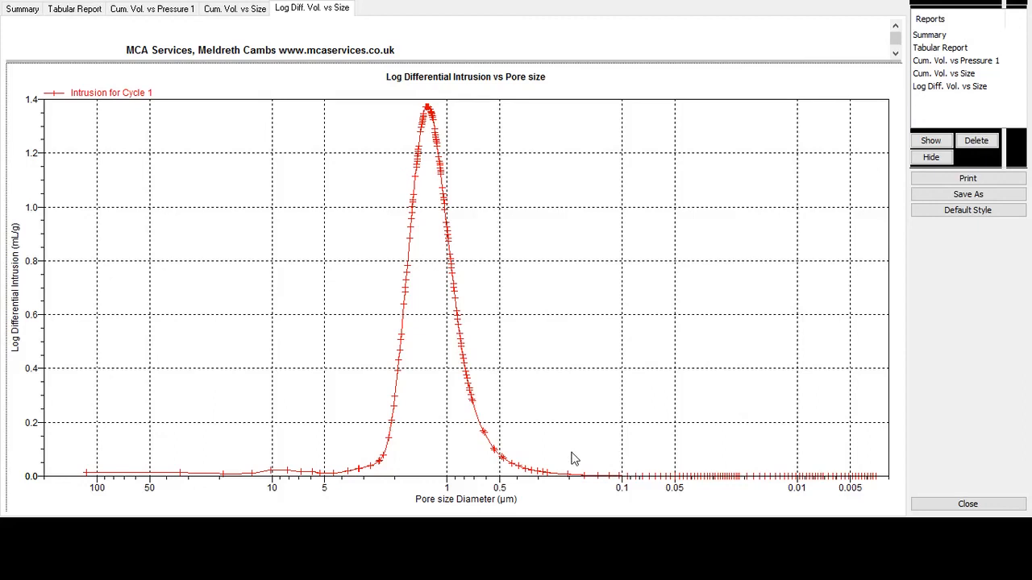
mouse_move(384, 475)
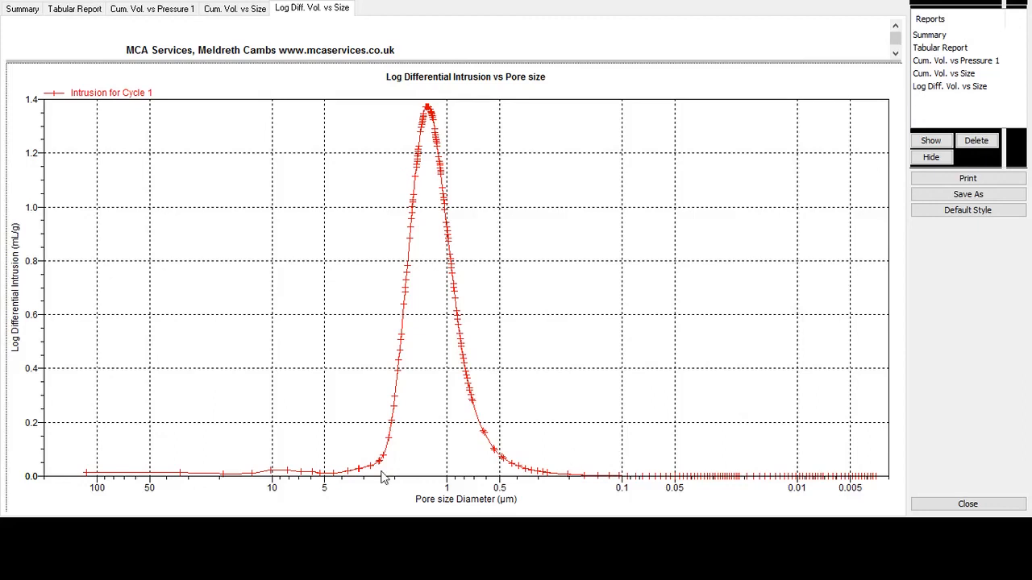